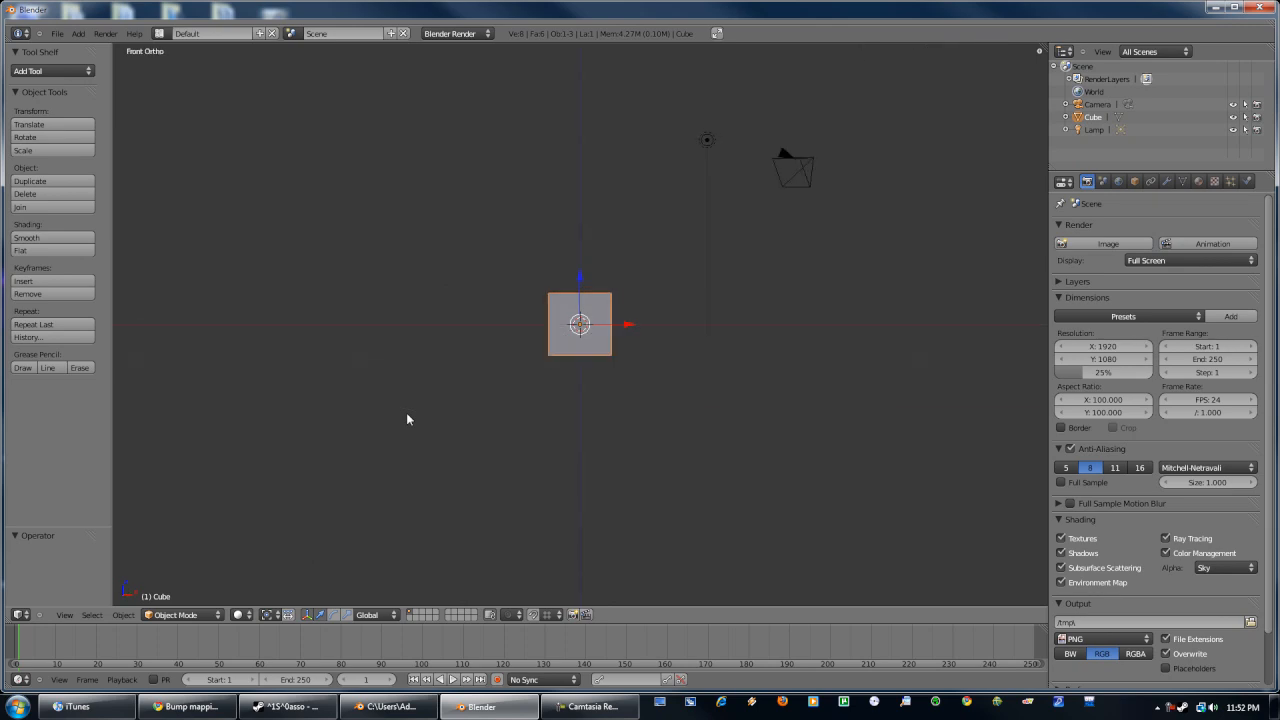
mouse_move(473, 415)
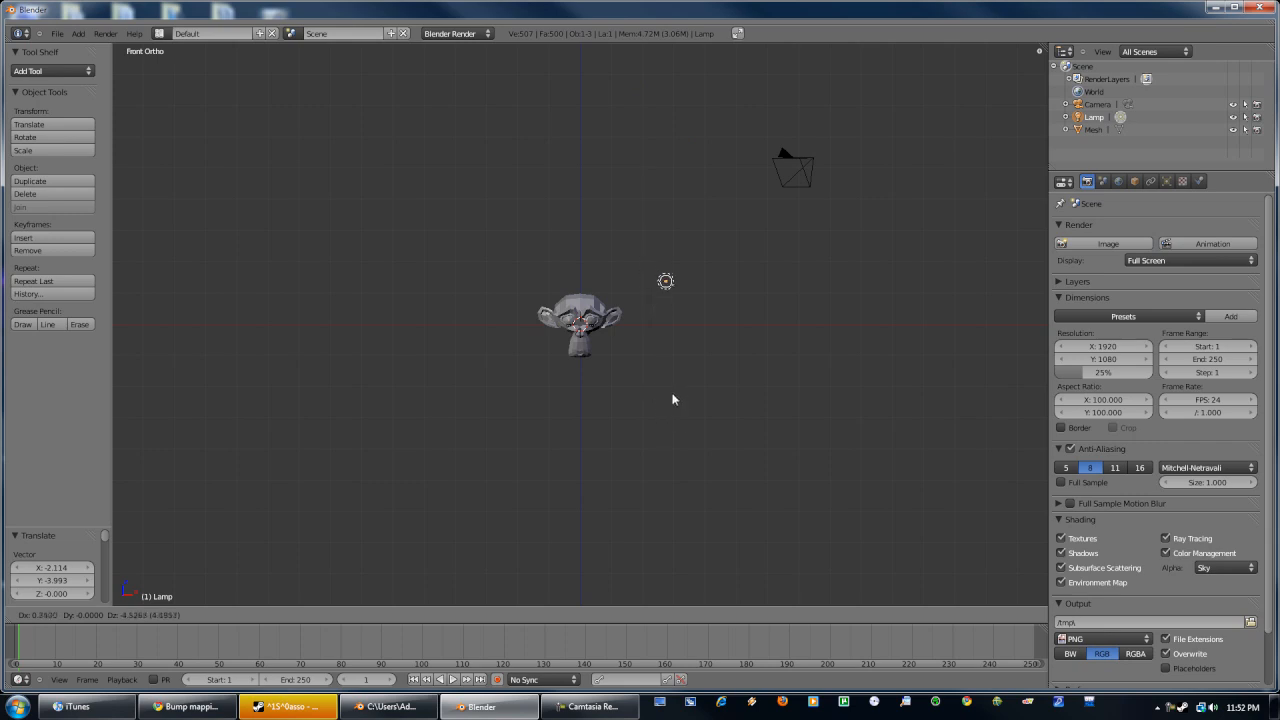
- Select the monkey head and move it toward the scene centre
click(668, 273)
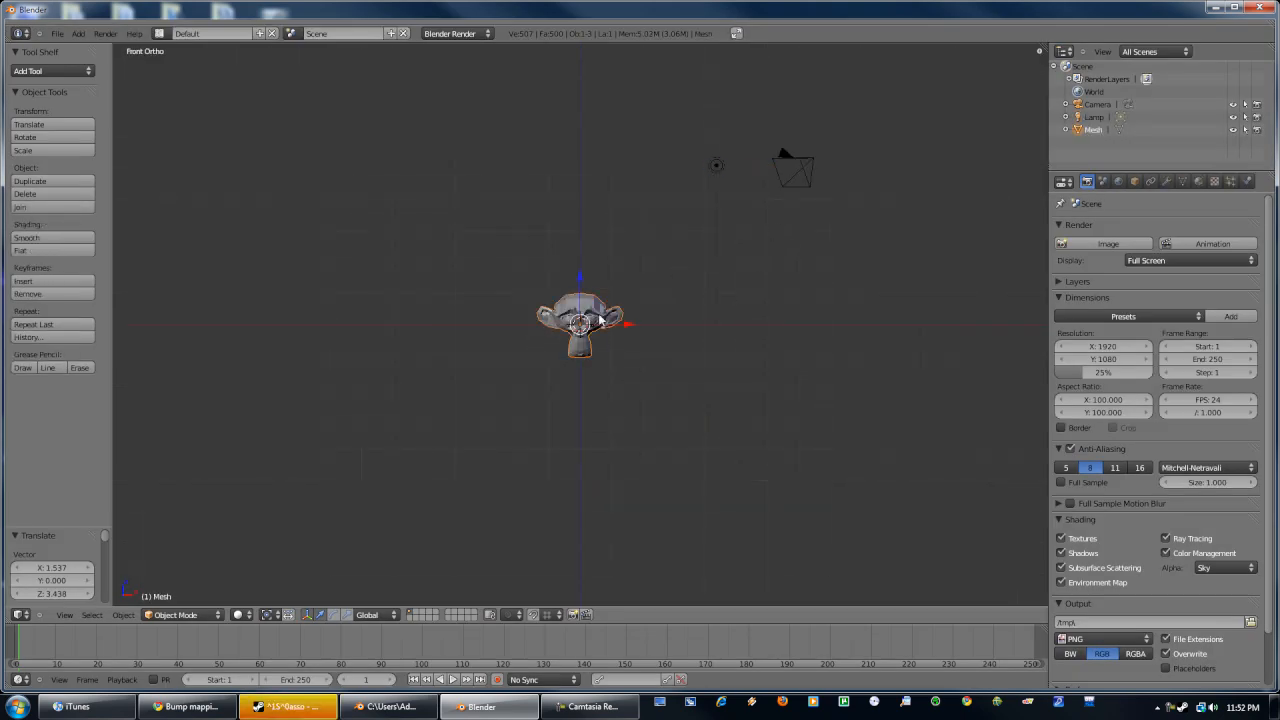
drag(580, 320, 580, 285)
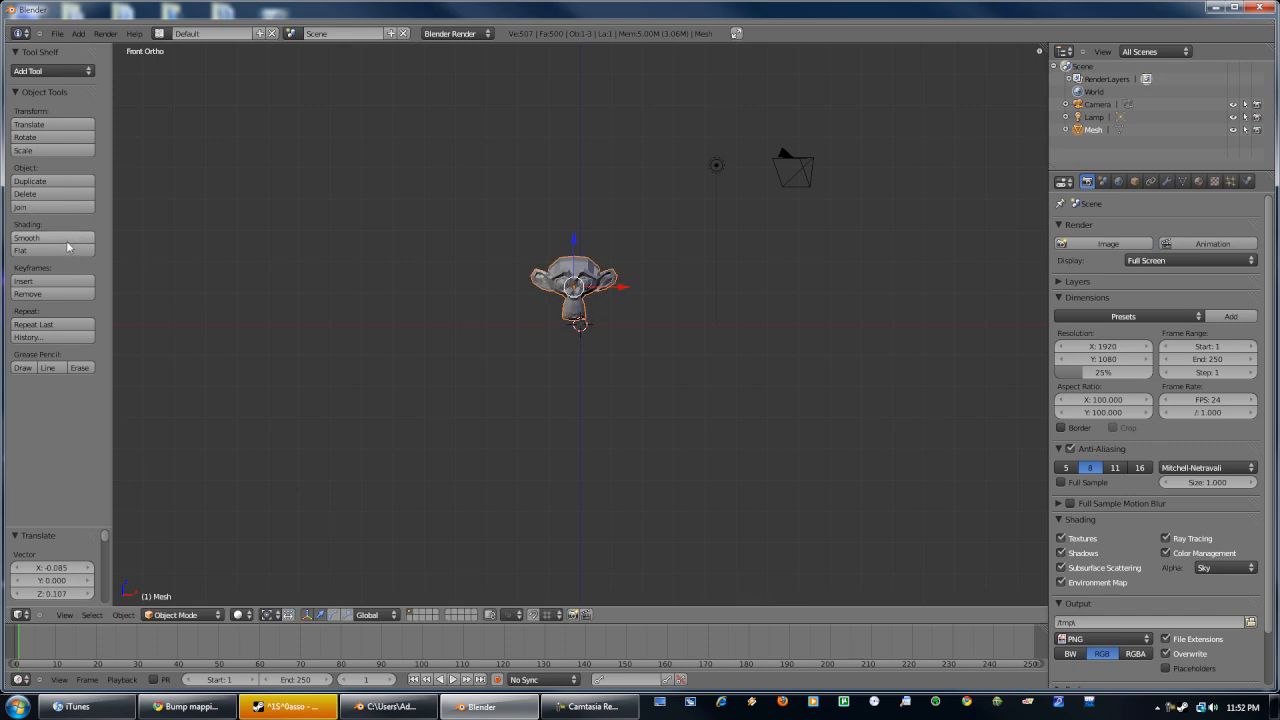
- Add a Subdivision Surface modifier to Suzanne and set render resolution to 61%
click(1167, 181)
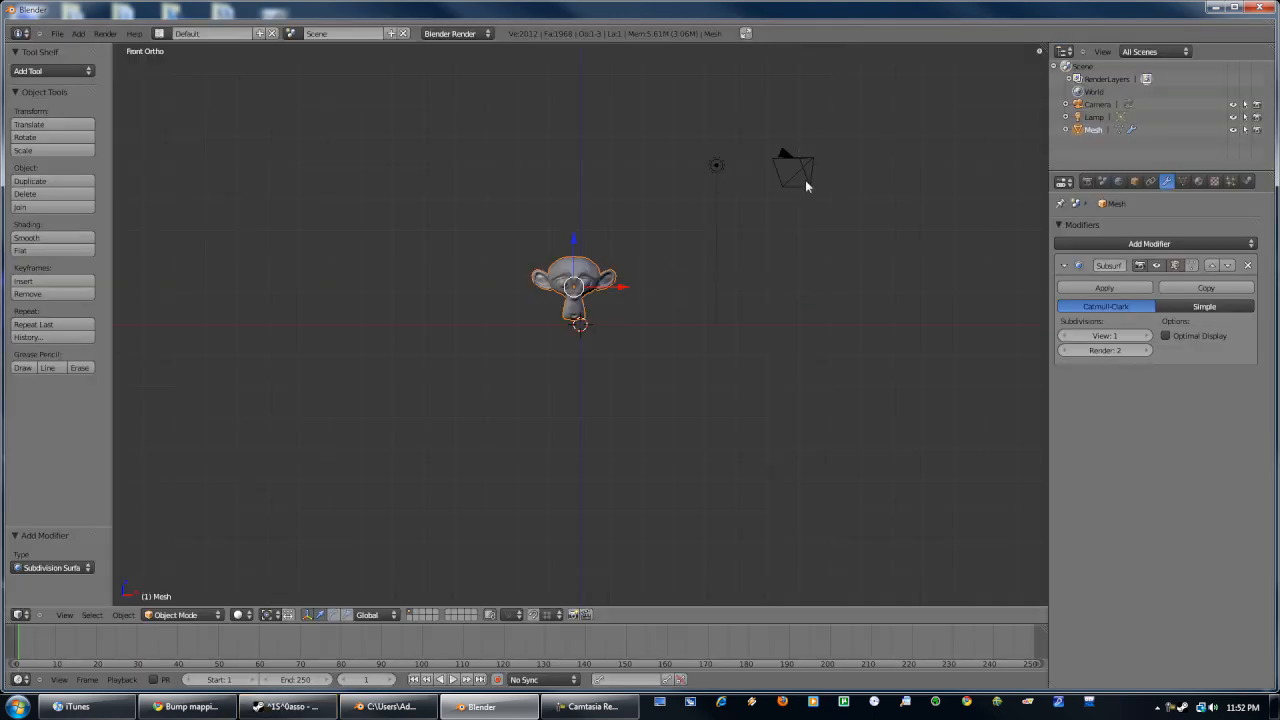
click(1063, 181)
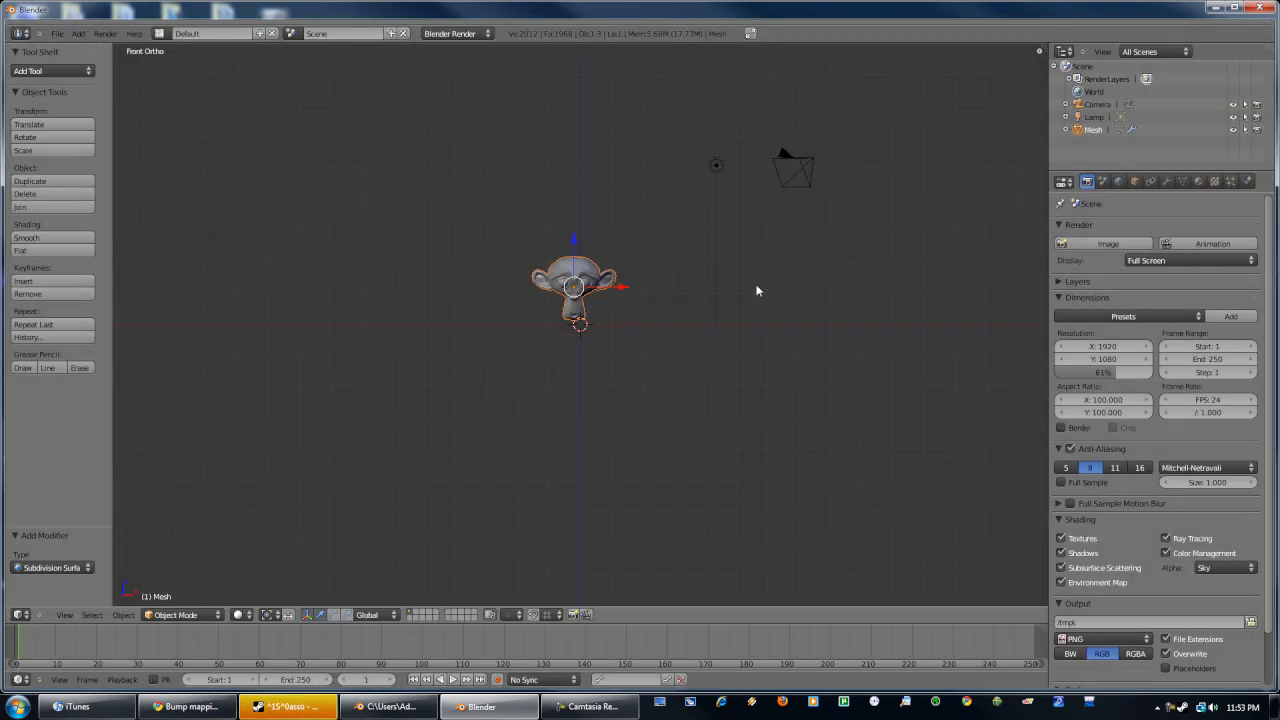
mouse_move(1044, 54)
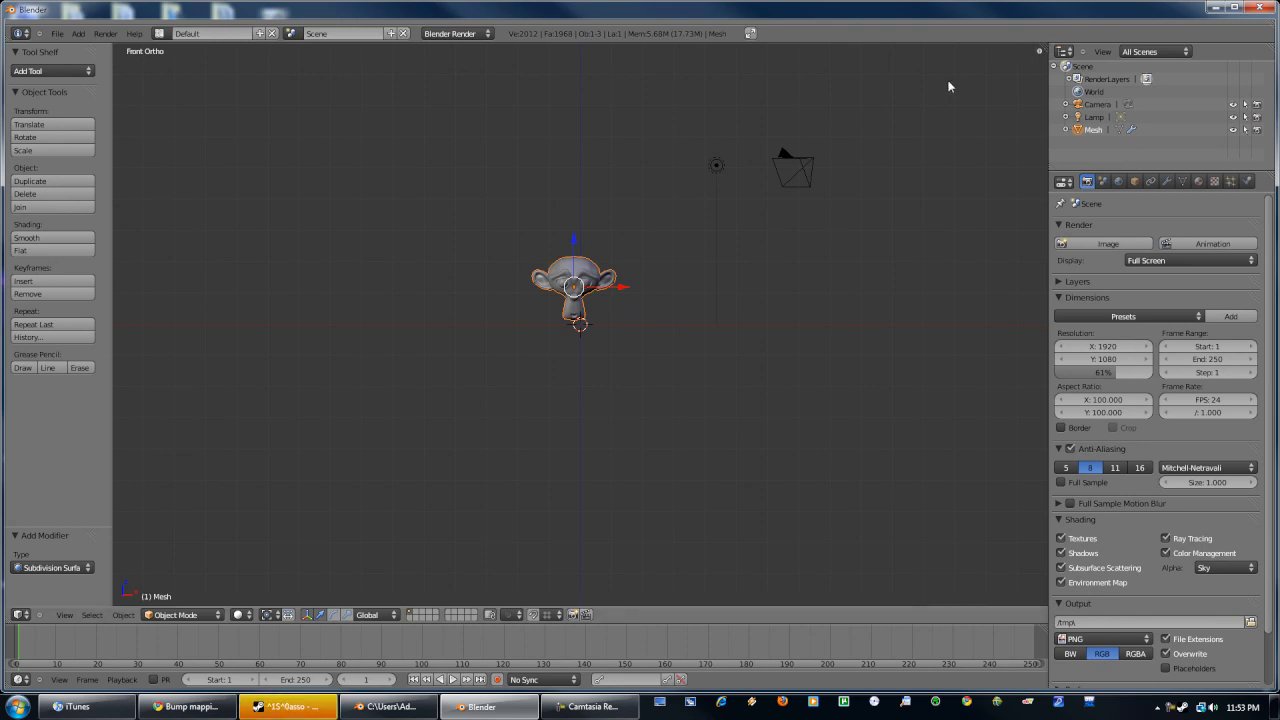
mouse_move(969, 50)
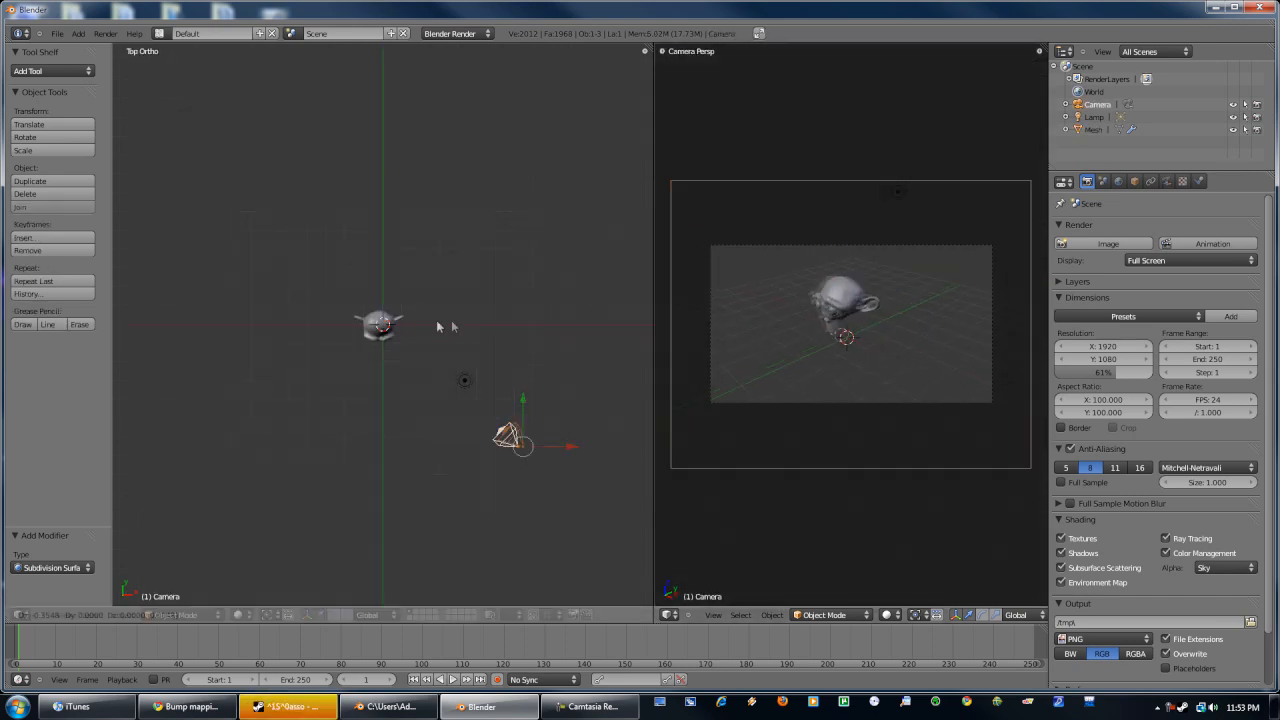
- Move the camera in so the monkey head fills the shot, then test-render
drag(515, 435, 375, 385)
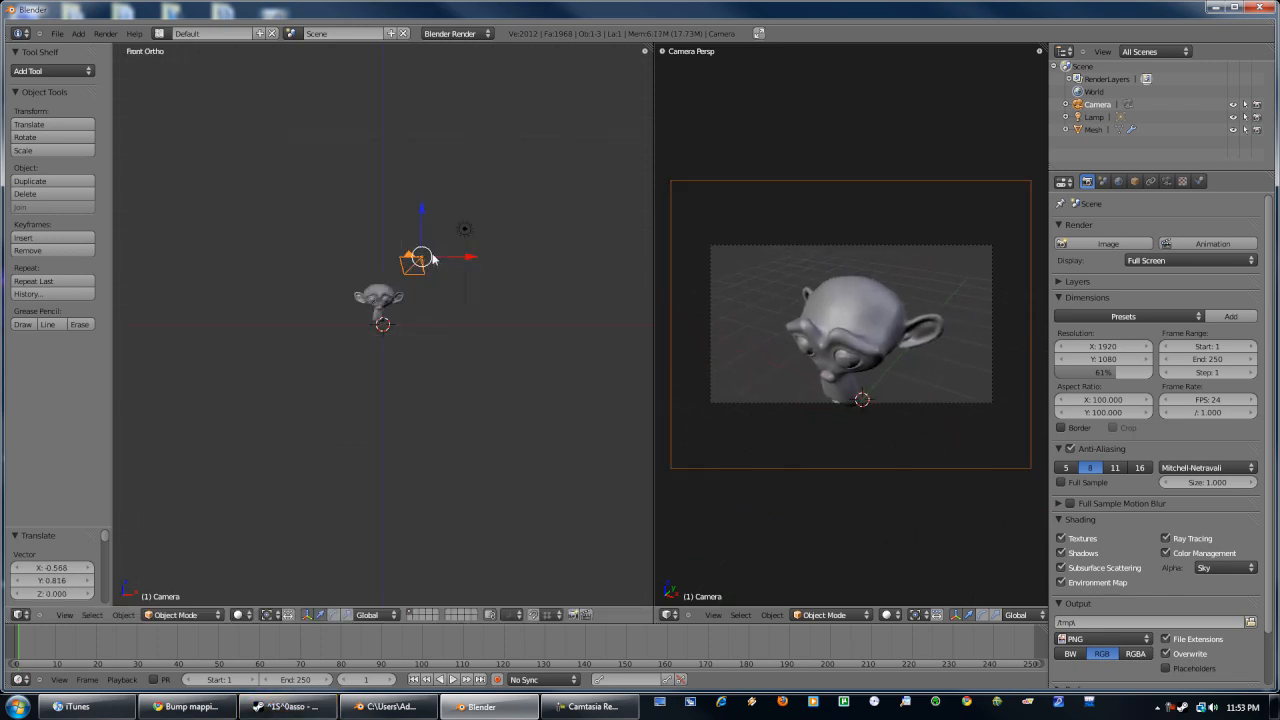
drag(420, 258, 413, 268)
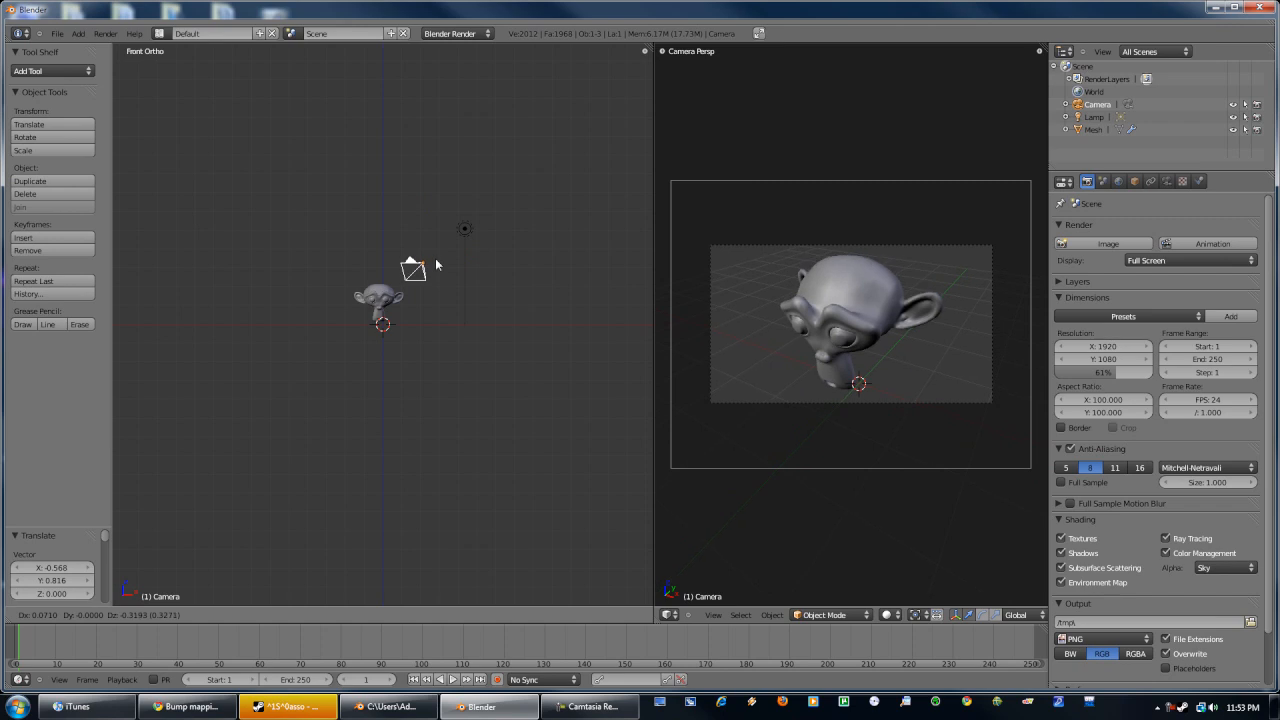
key(F12)
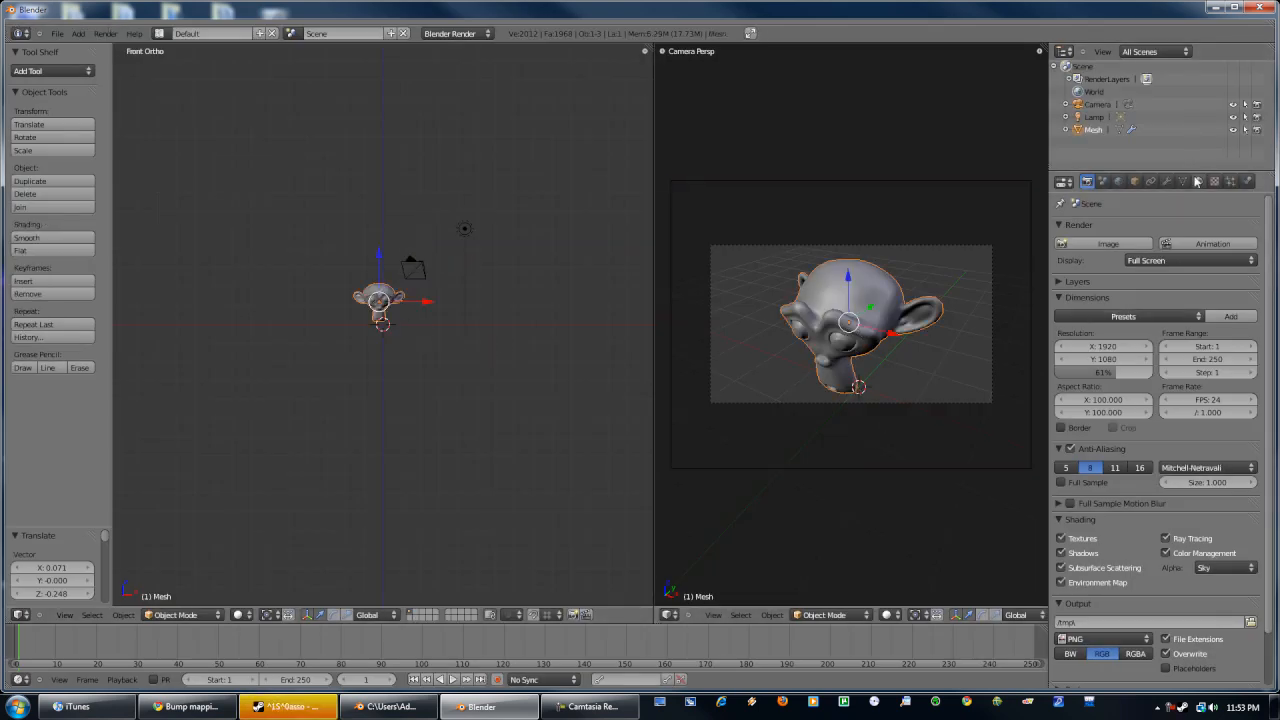
- Add a material with a Clouds texture: depth 6, size 0.20, normal influence 0.6
click(1198, 181)
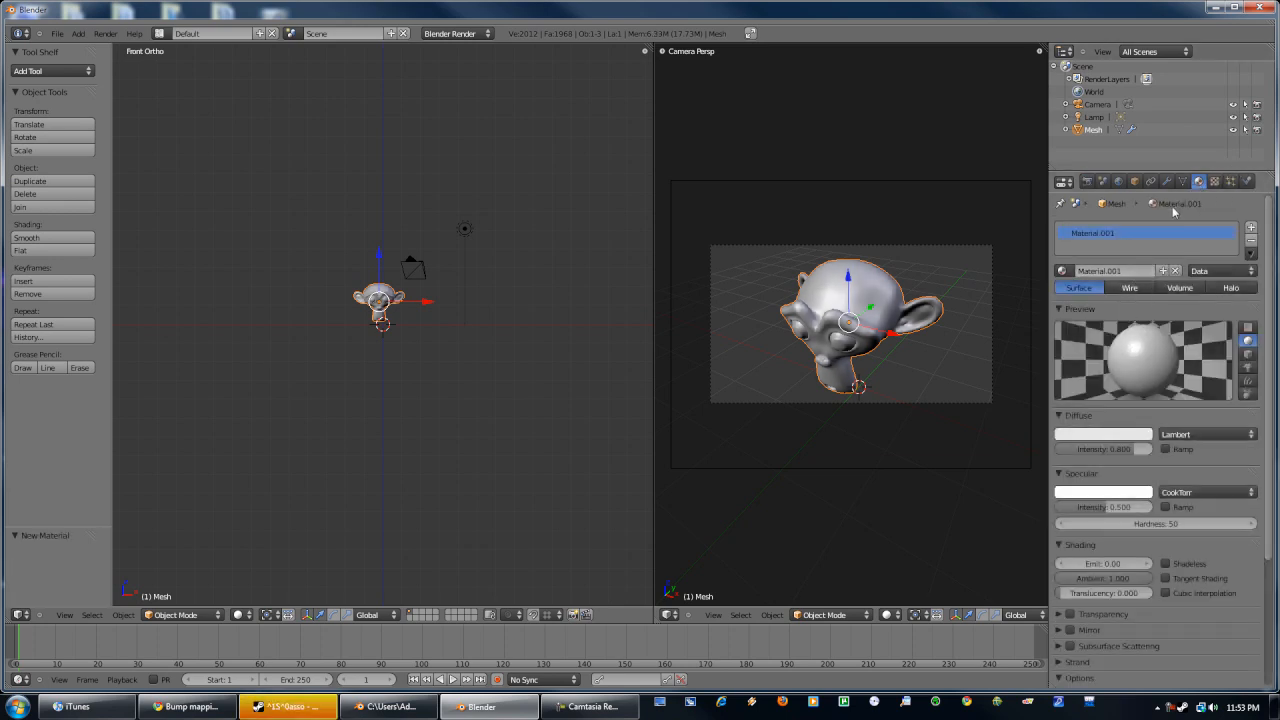
click(1214, 181)
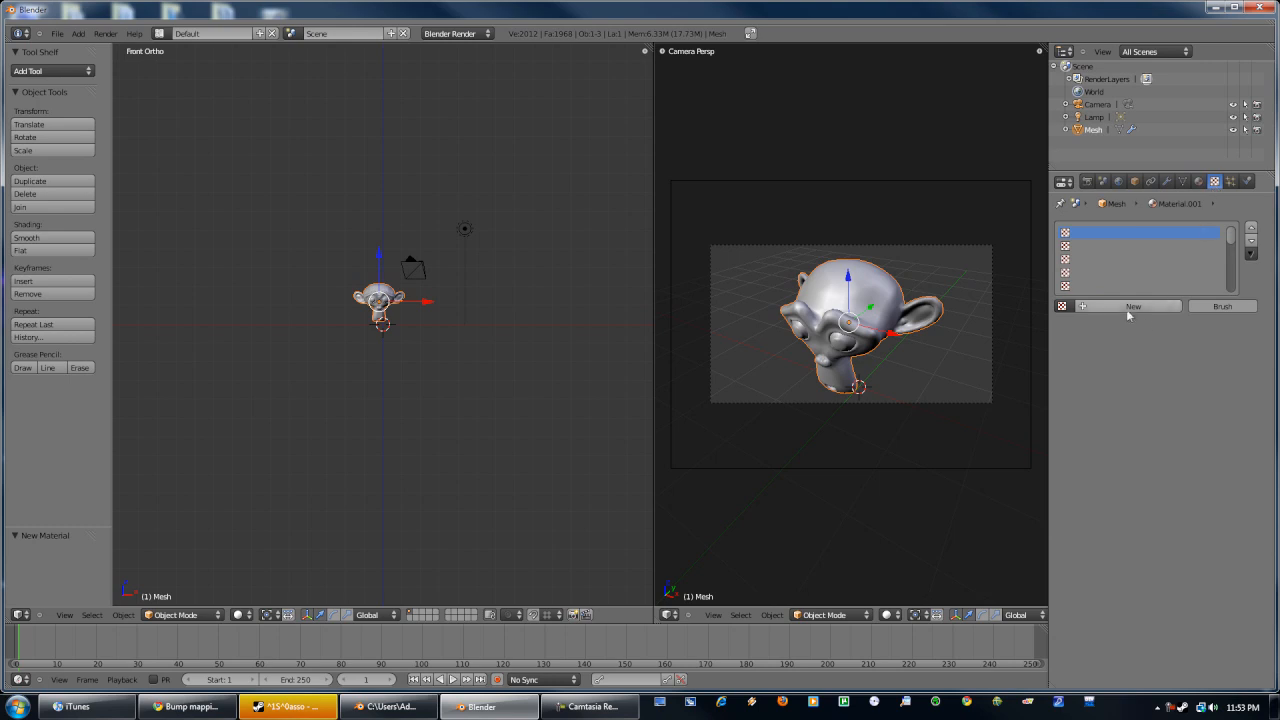
click(1133, 306)
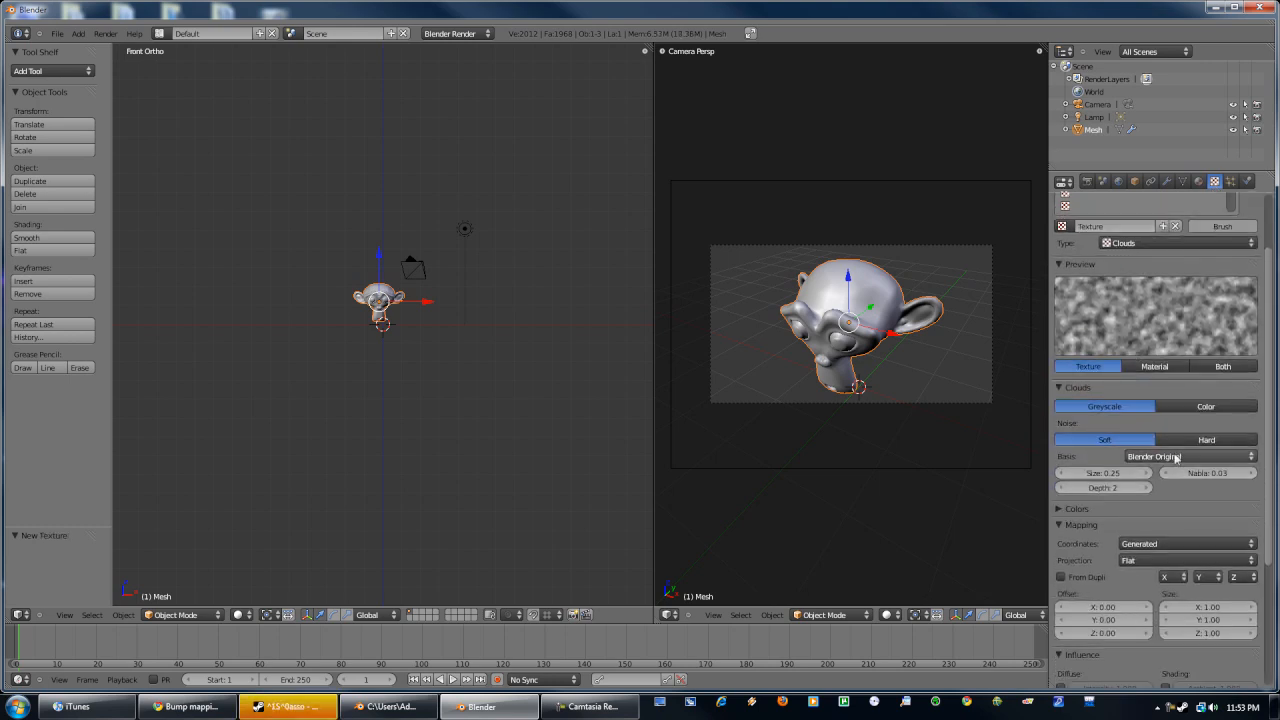
click(1206, 440)
text(0)
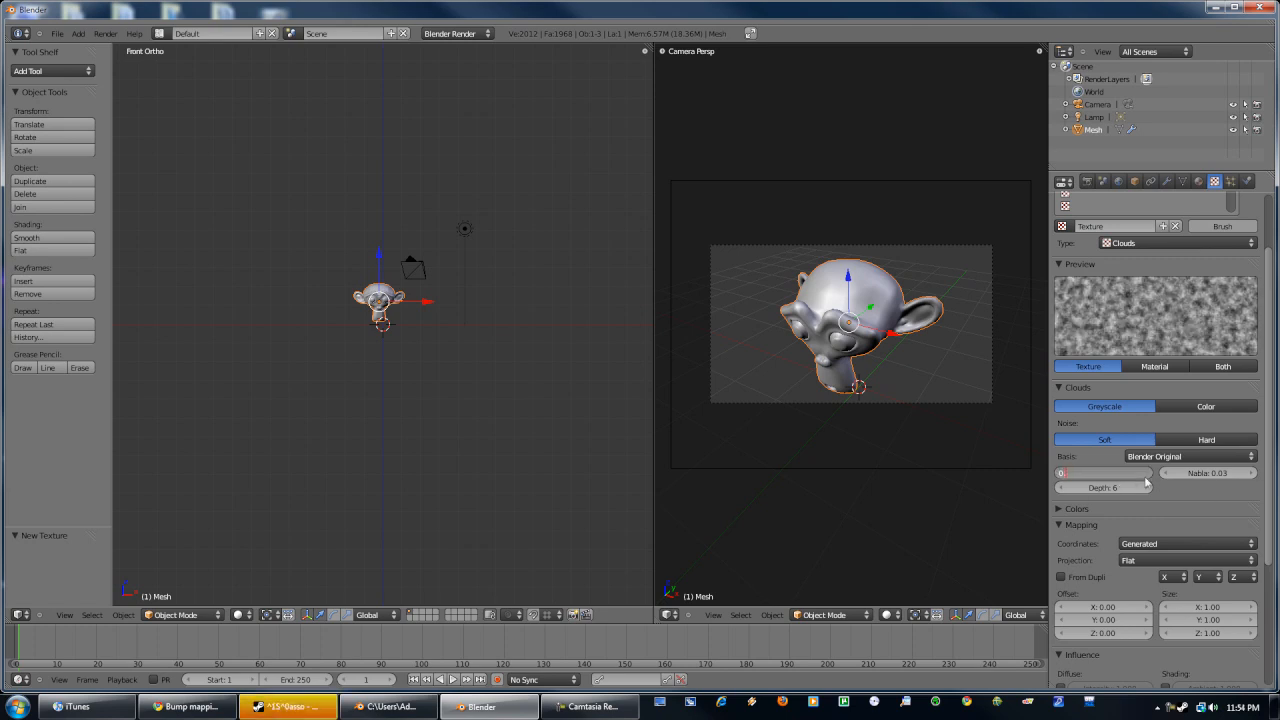
click(1103, 473)
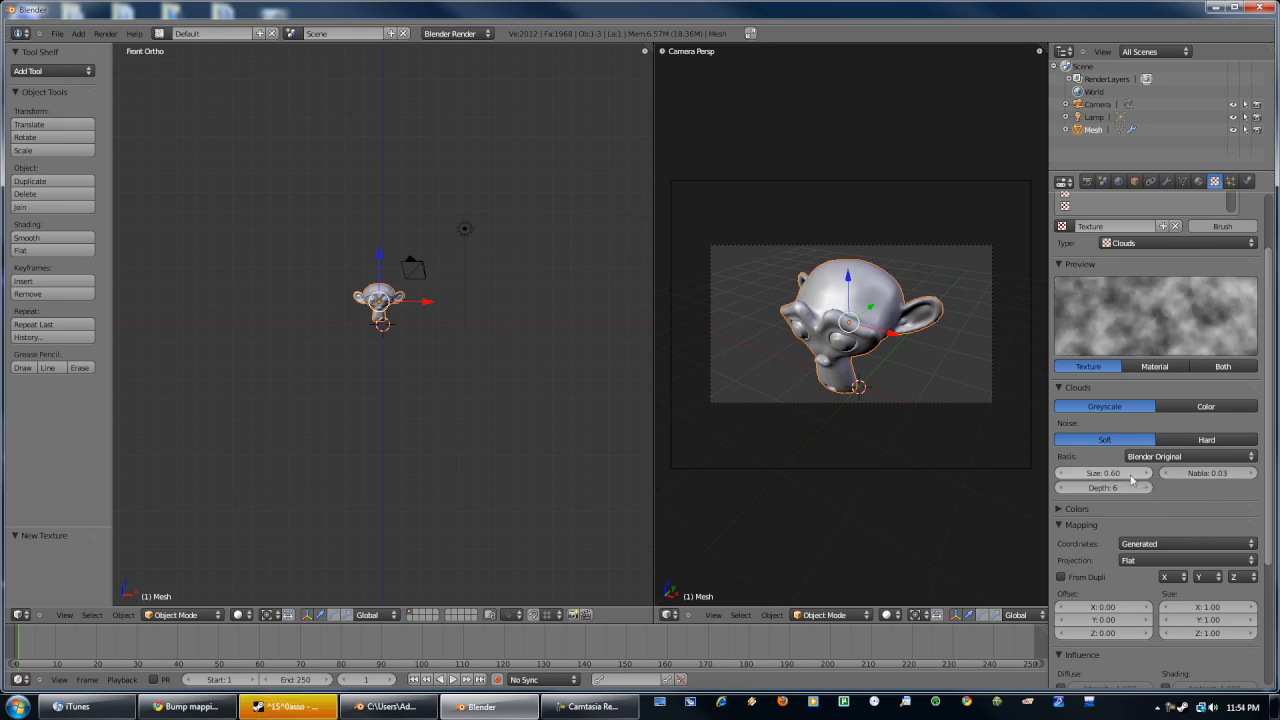
drag(1120, 473, 1180, 473)
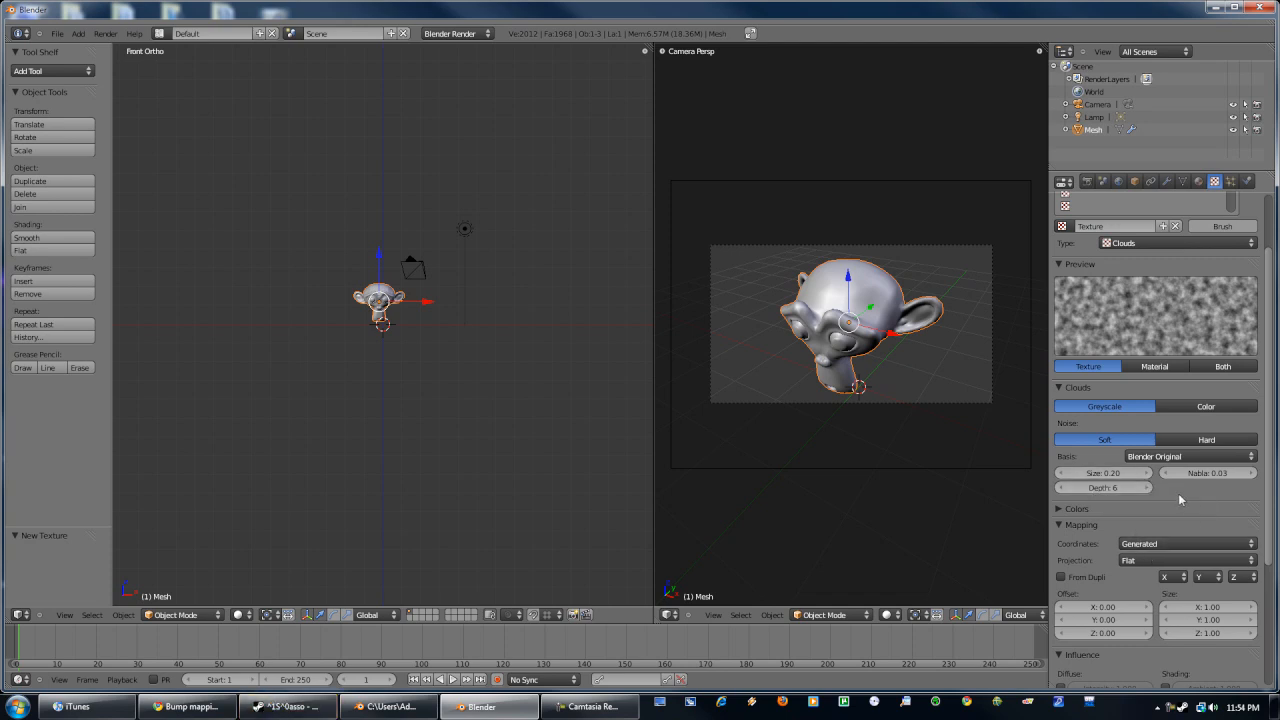
scroll(down, 3)
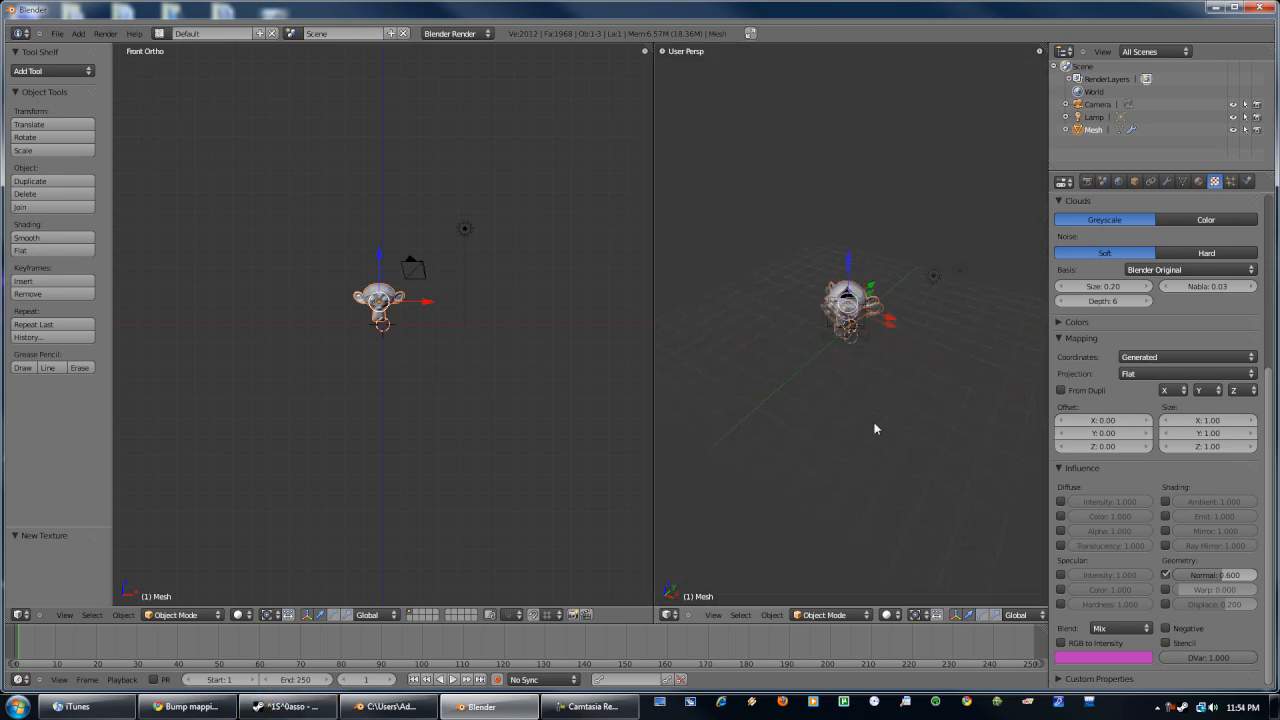
- Render a preview of the cloud-bumped monkey head with F12
key(F12)
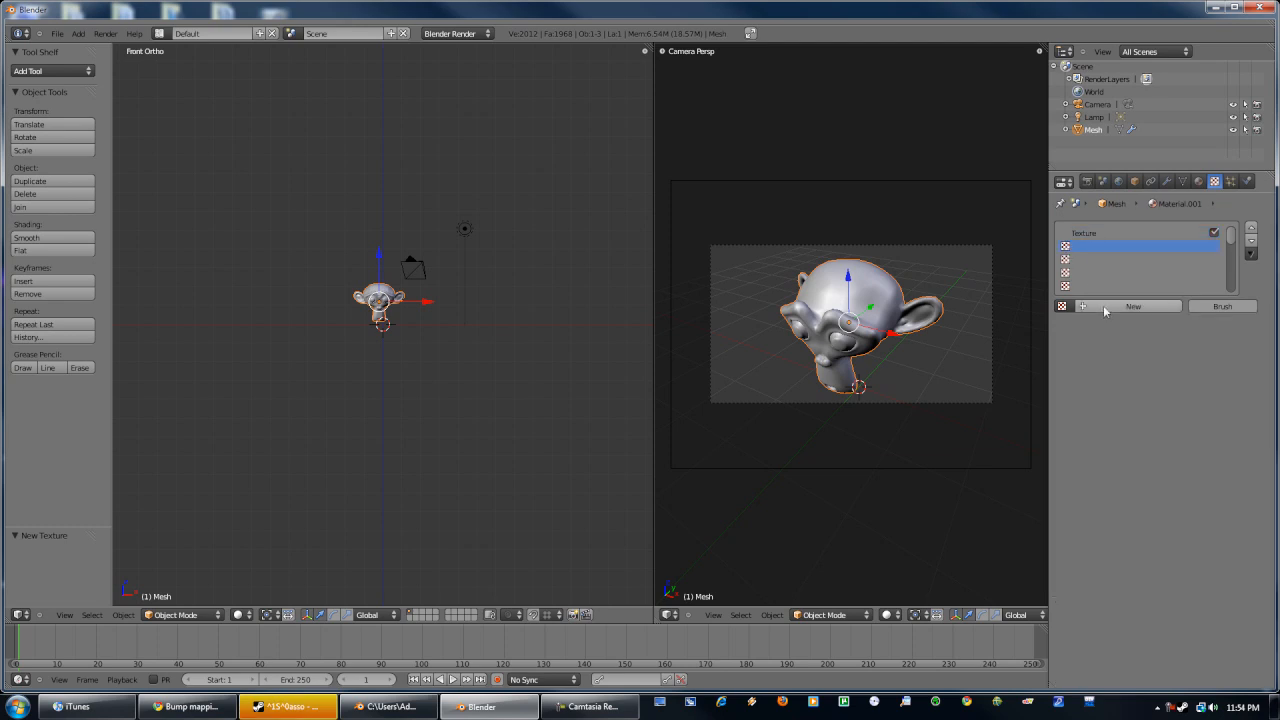
- Add a hard-noise Clouds texture (size 0.65) and an Image-type texture, then browse for its image
click(1133, 306)
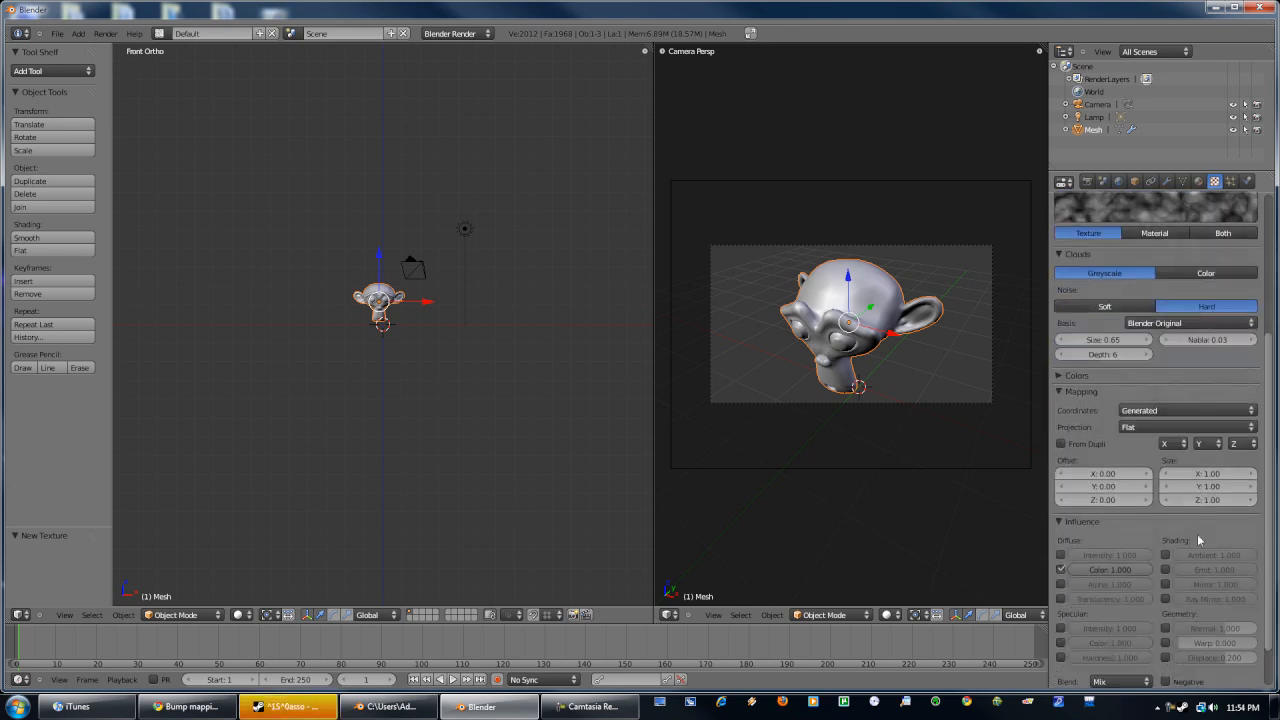
scroll(down, 3)
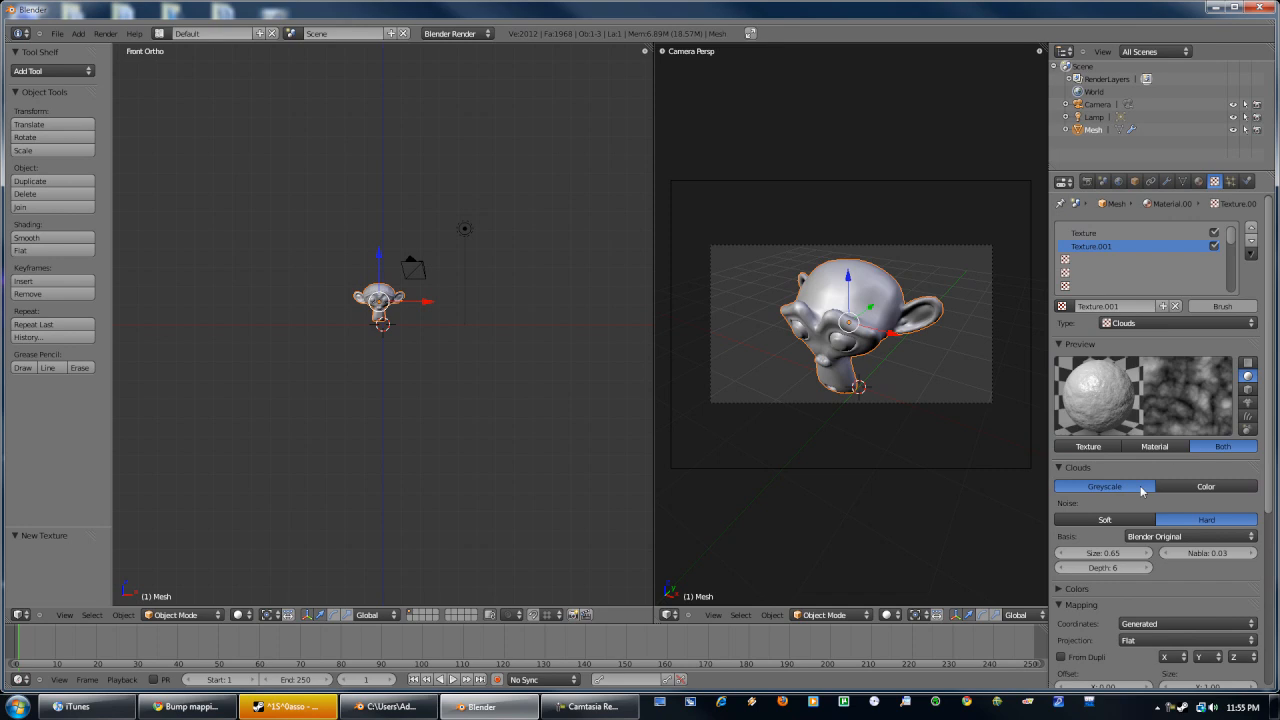
mouse_move(1208, 258)
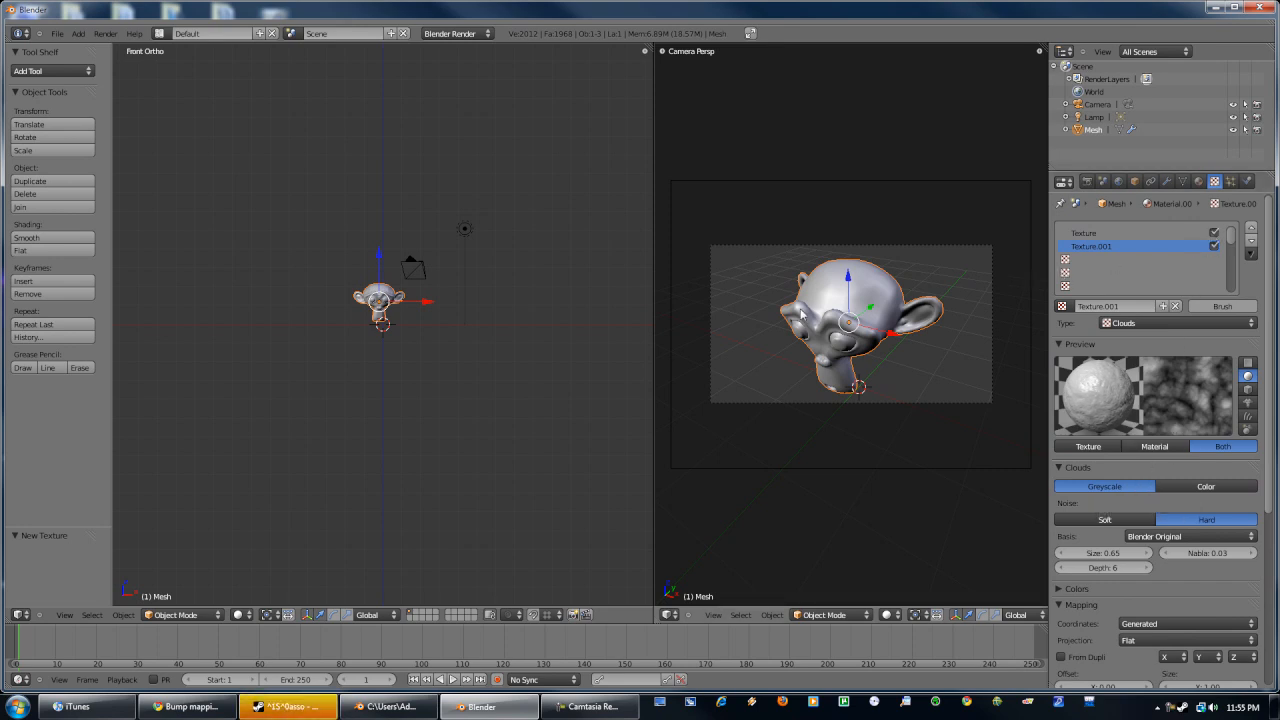
key(F12)
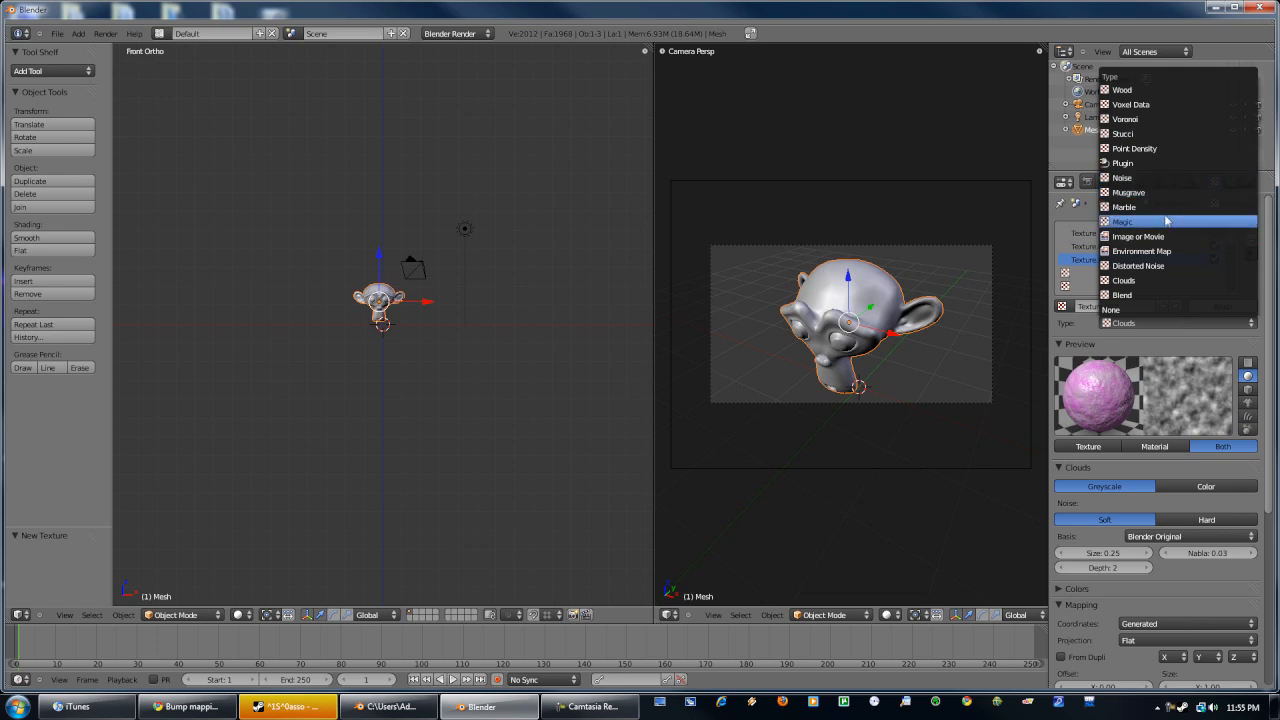
click(1138, 236)
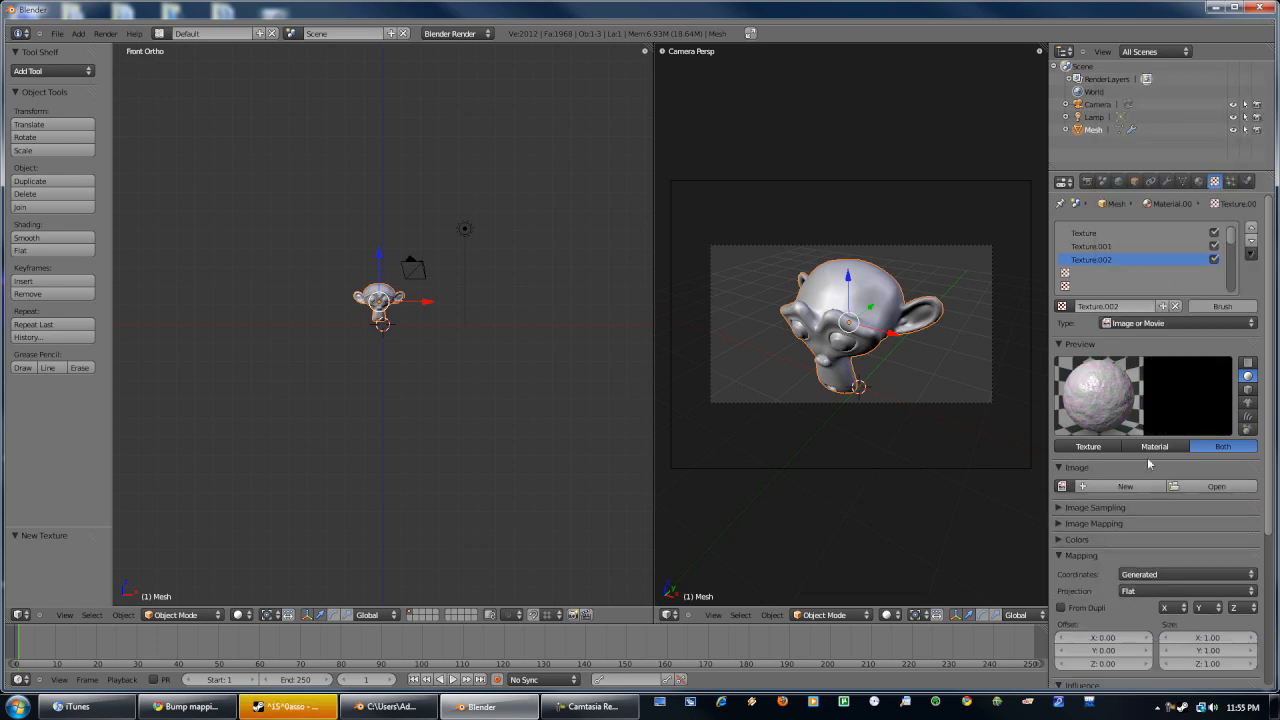
click(1124, 486)
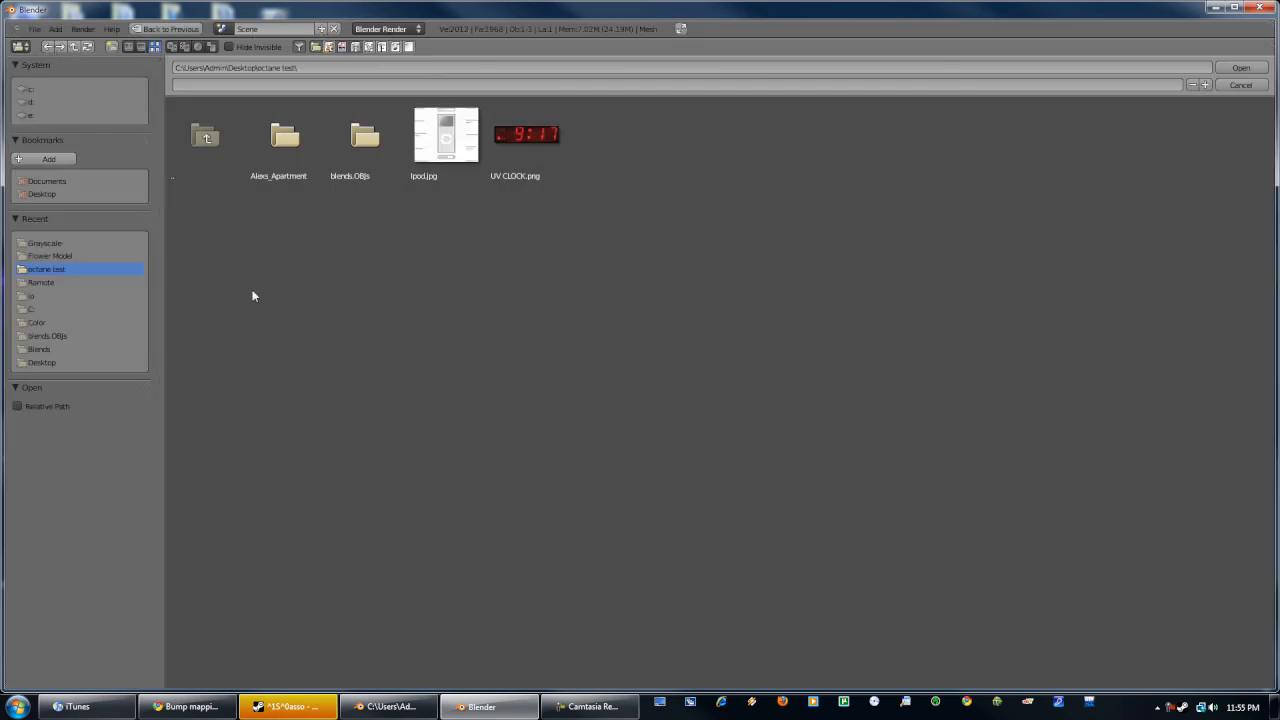
- Load Grunge_gray_14.jpg from the Grayscale folder into Texture.002
double_click(44, 243)
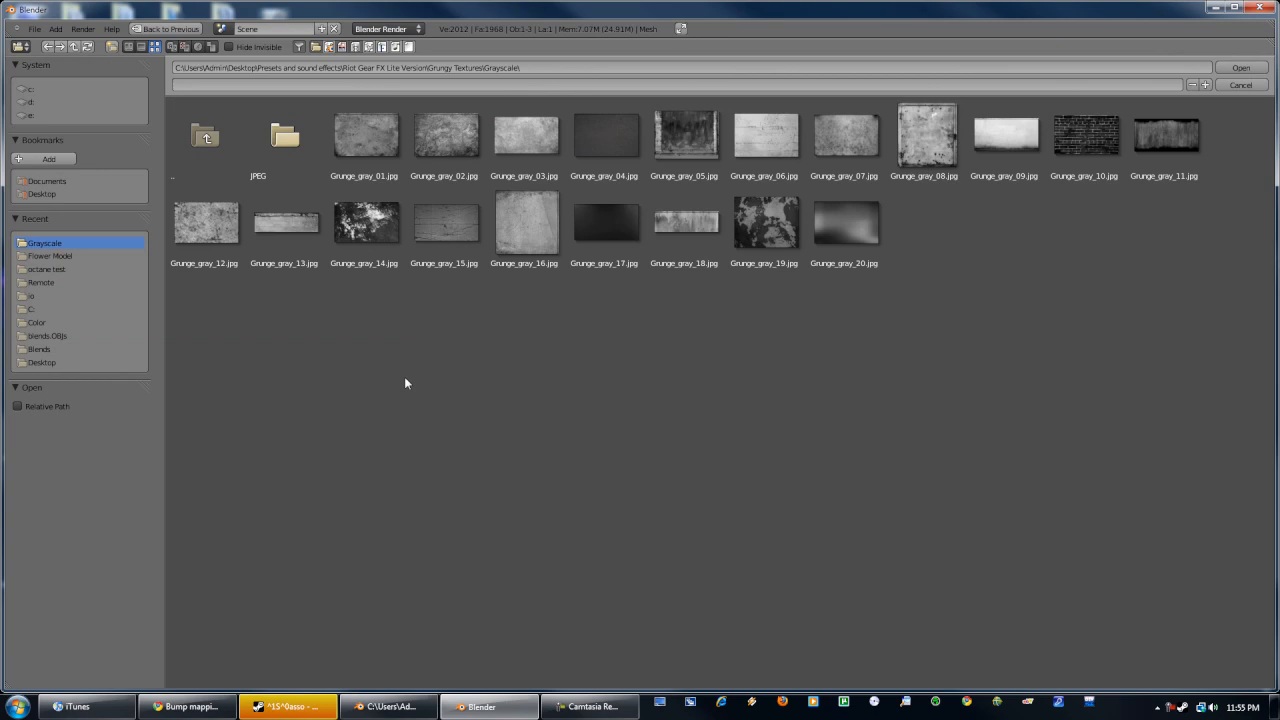
mouse_move(403, 405)
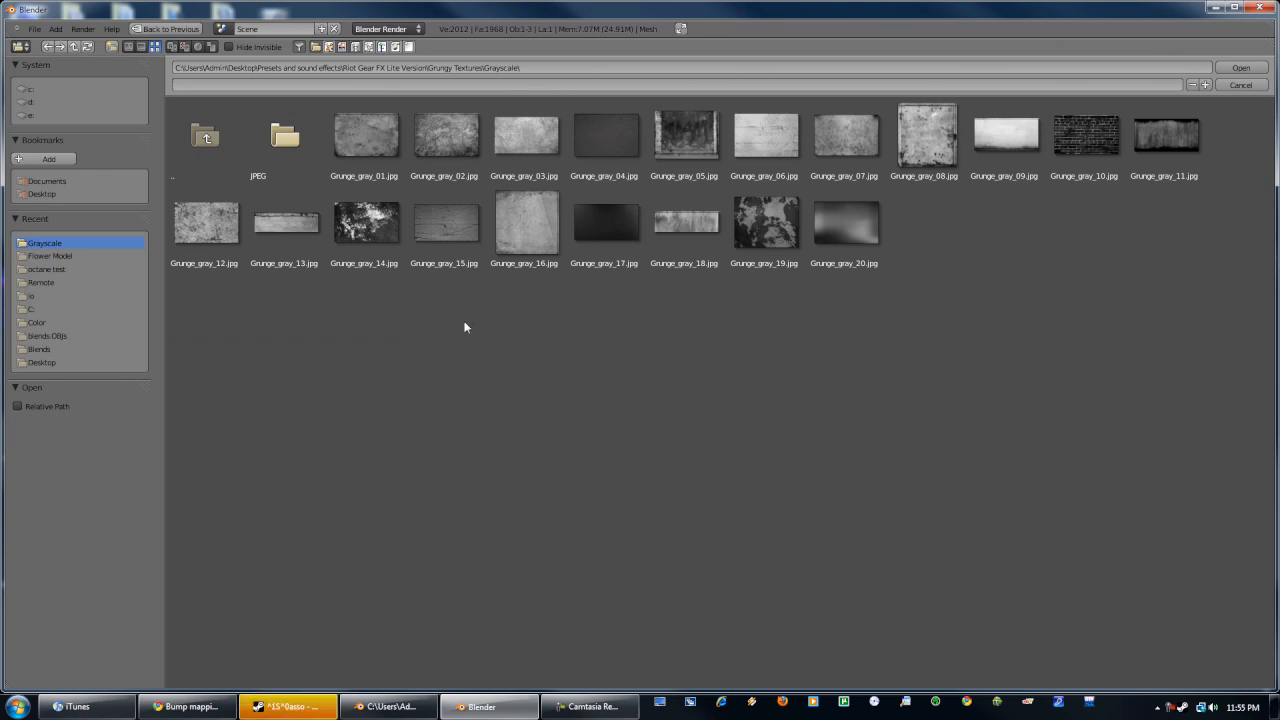
mouse_move(640, 357)
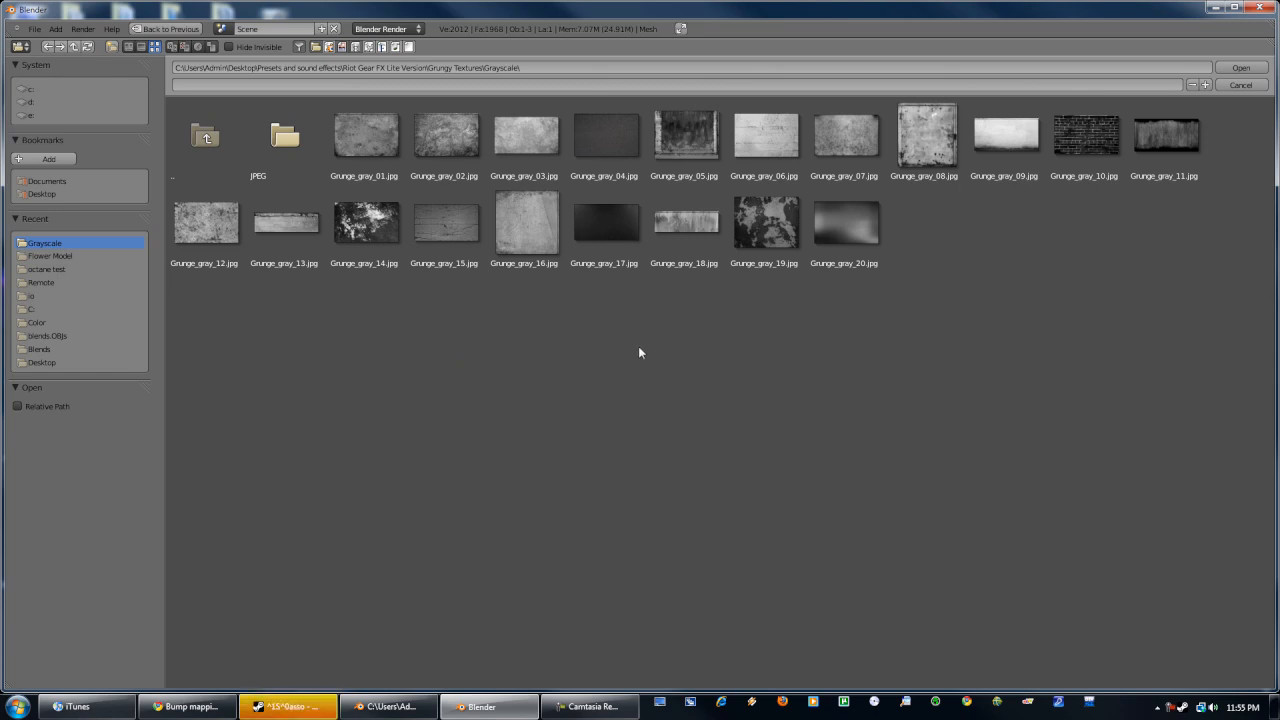
mouse_move(482, 359)
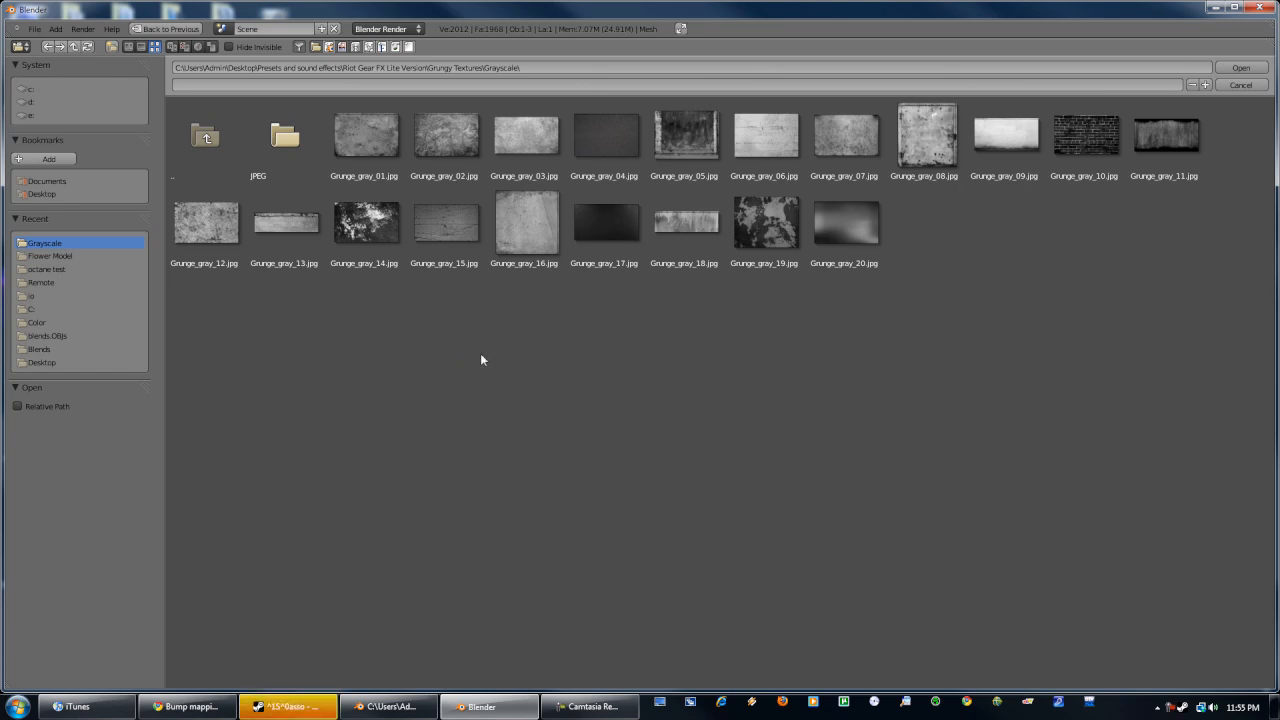
click(365, 222)
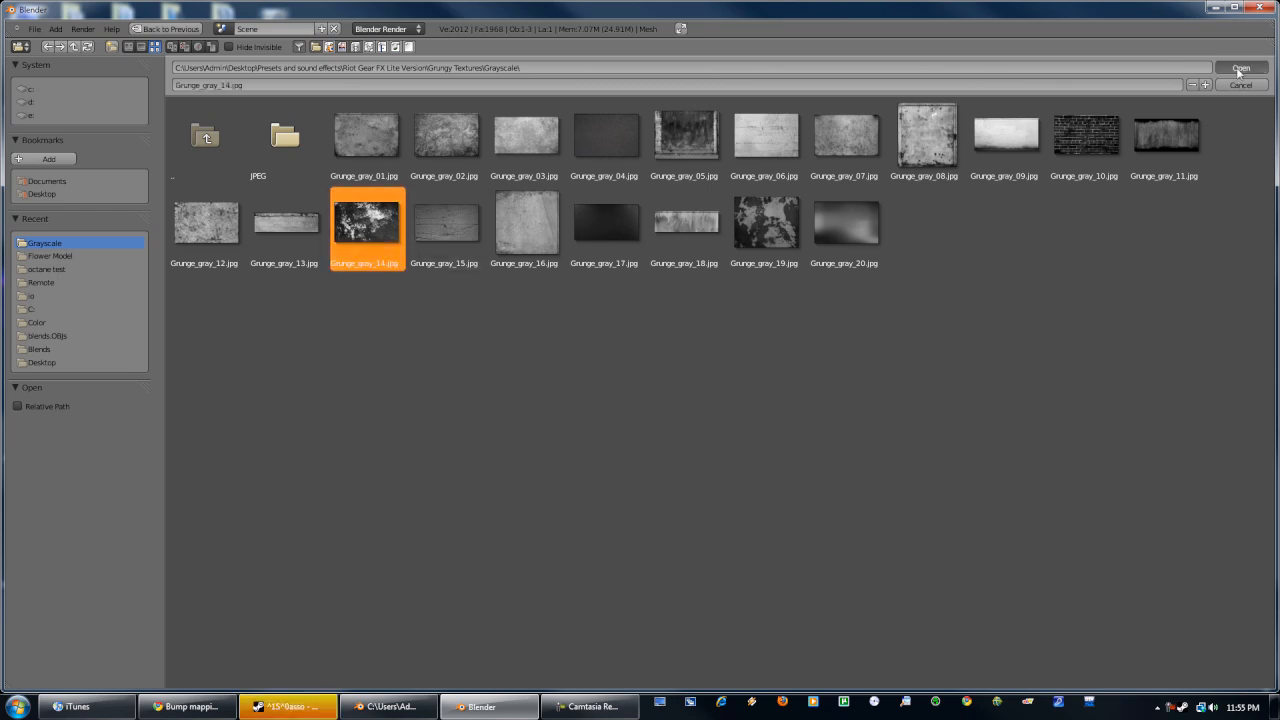
click(1240, 68)
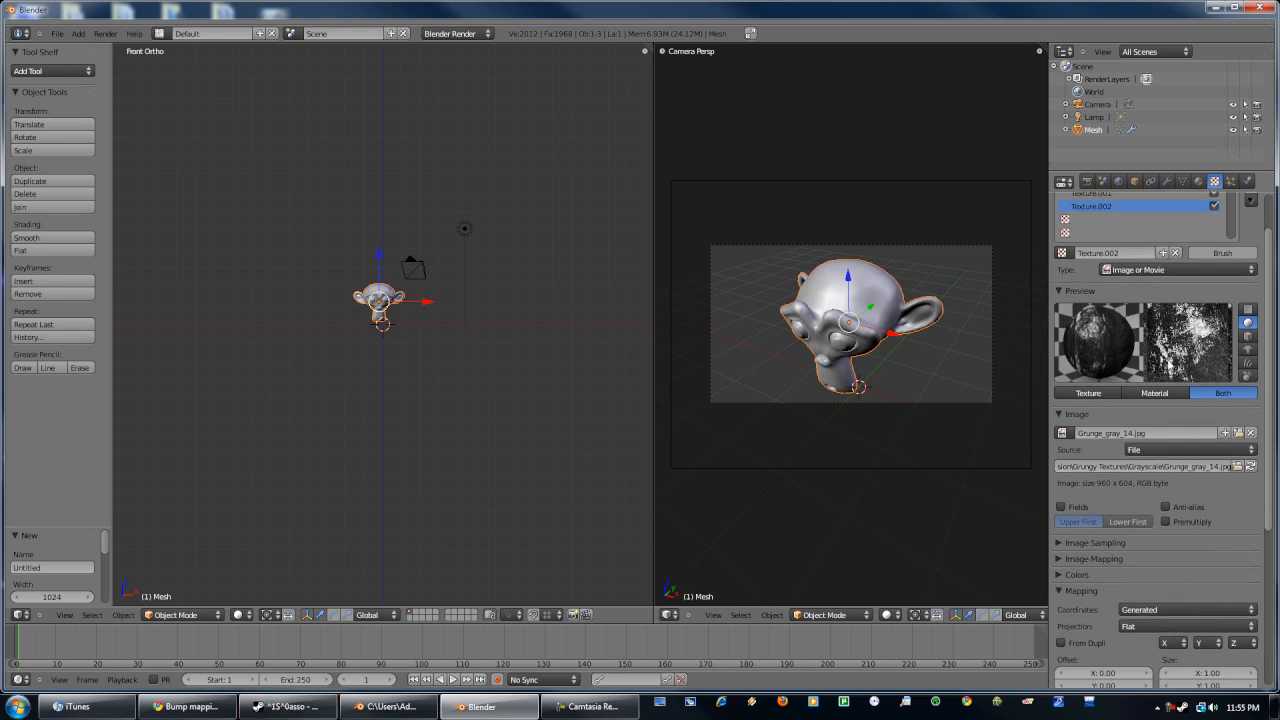
- Set the grunge texture's mapping offset to X 5.70, Y 6.20, Z 0.80
scroll(down, 3)
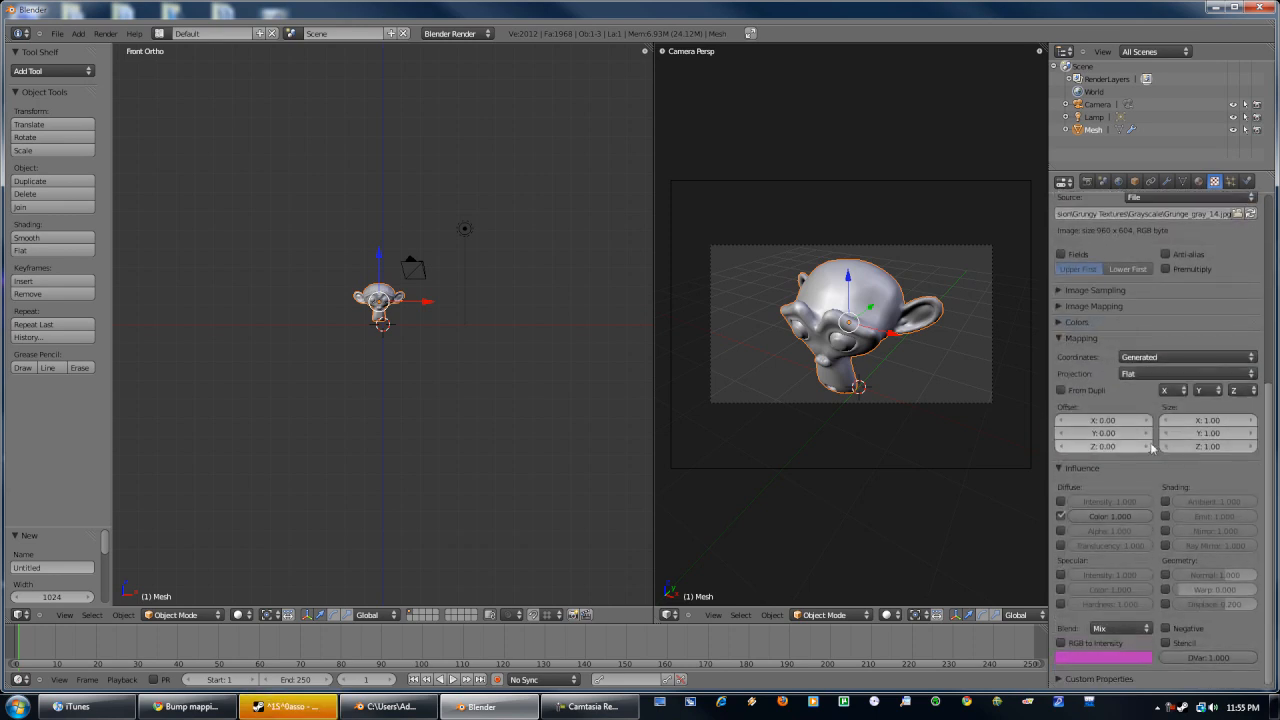
click(1061, 515)
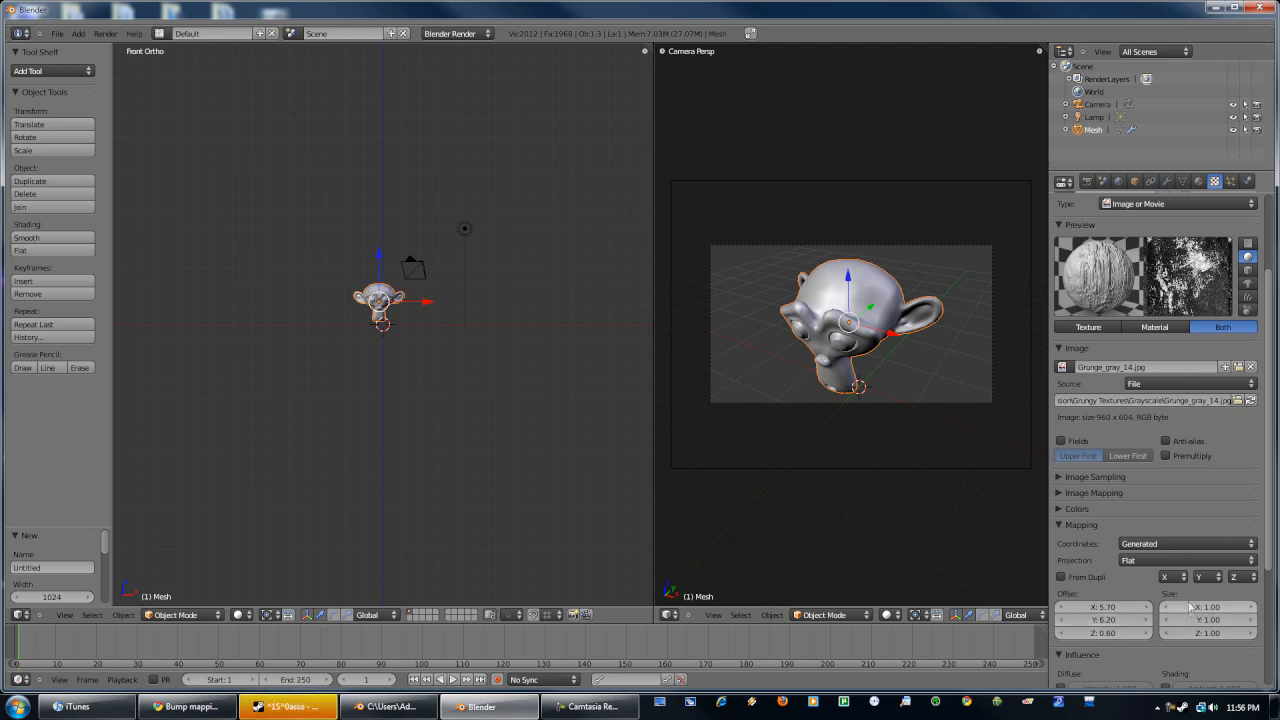
click(1207, 607)
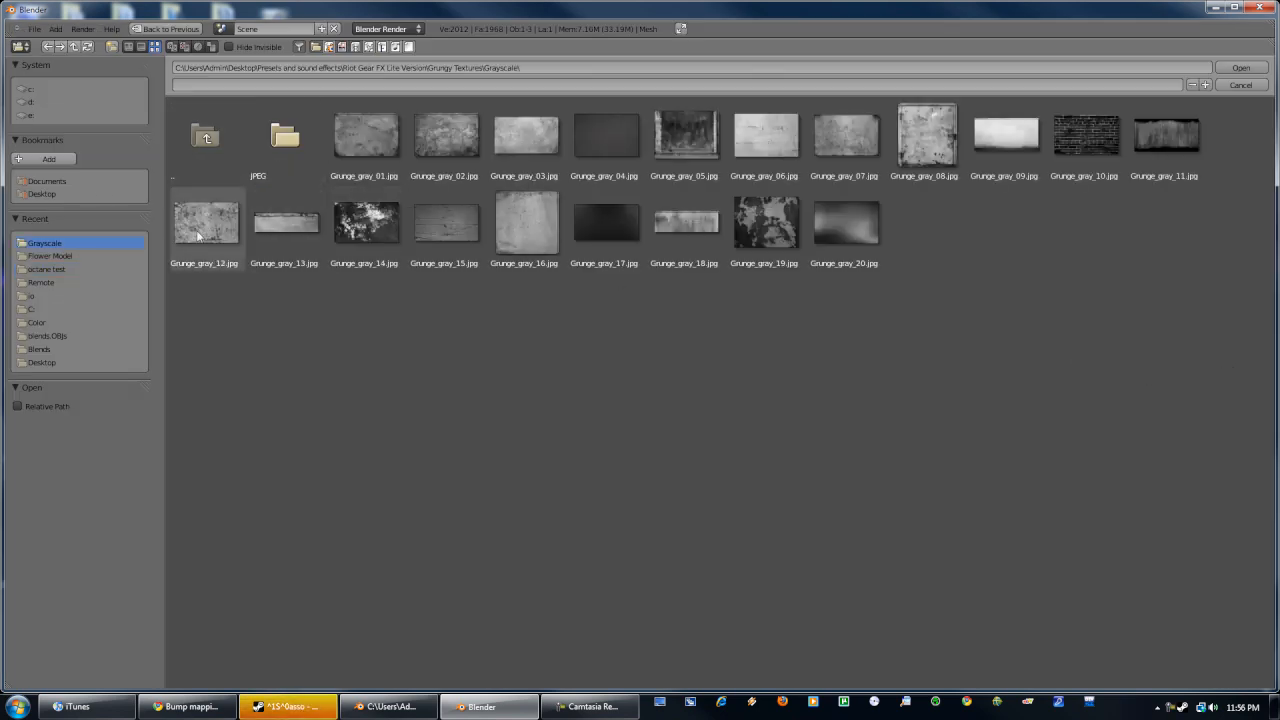
- Pick Grunge_gray_02.jpg to replace the grunge image
click(445, 135)
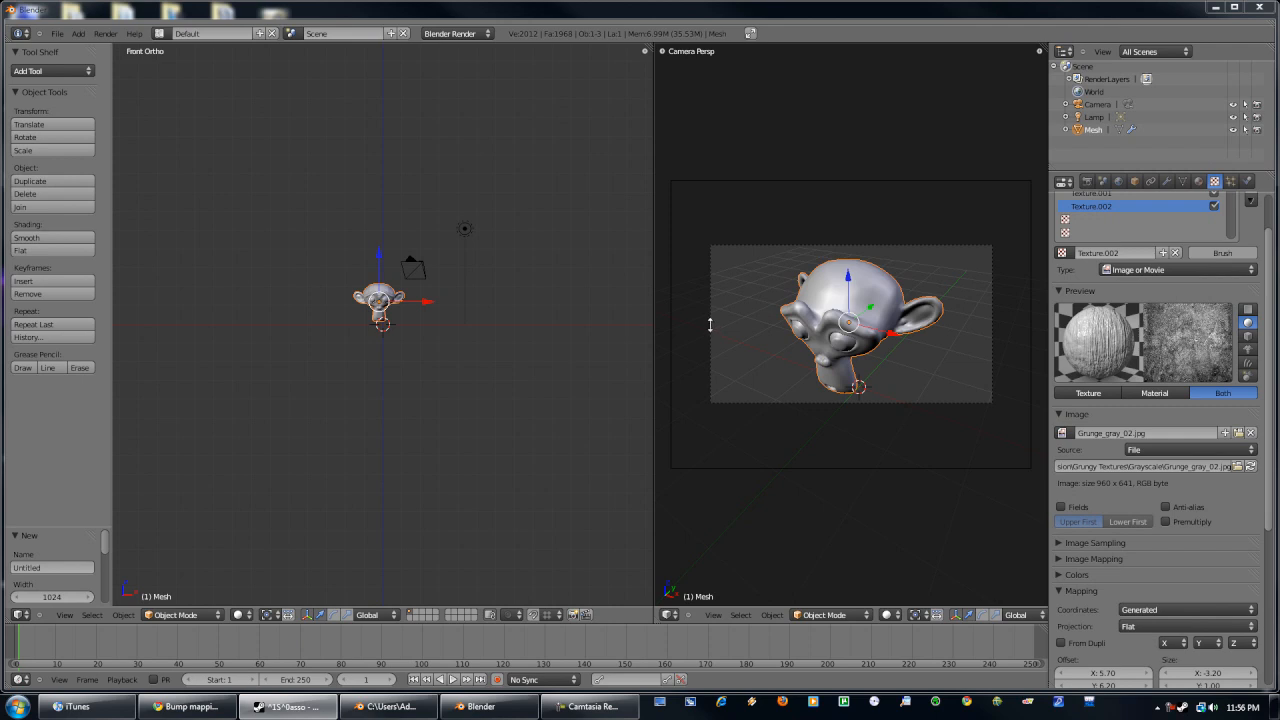
mouse_move(653, 361)
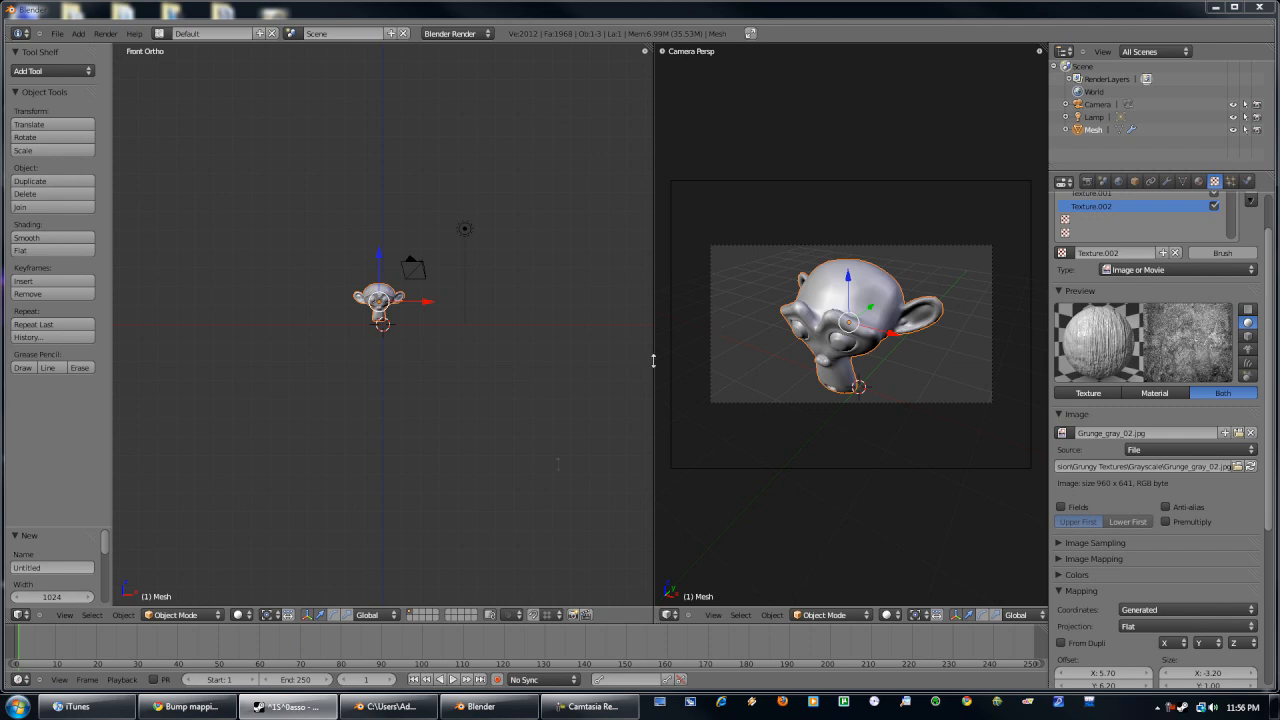